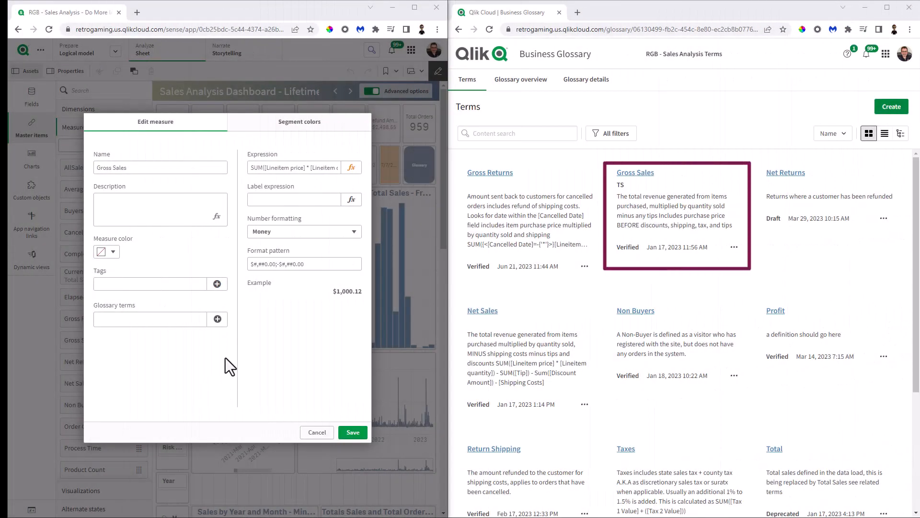
Step: Attach the verified Gross Sales glossary term as the measure's definition
left_click(217, 319)
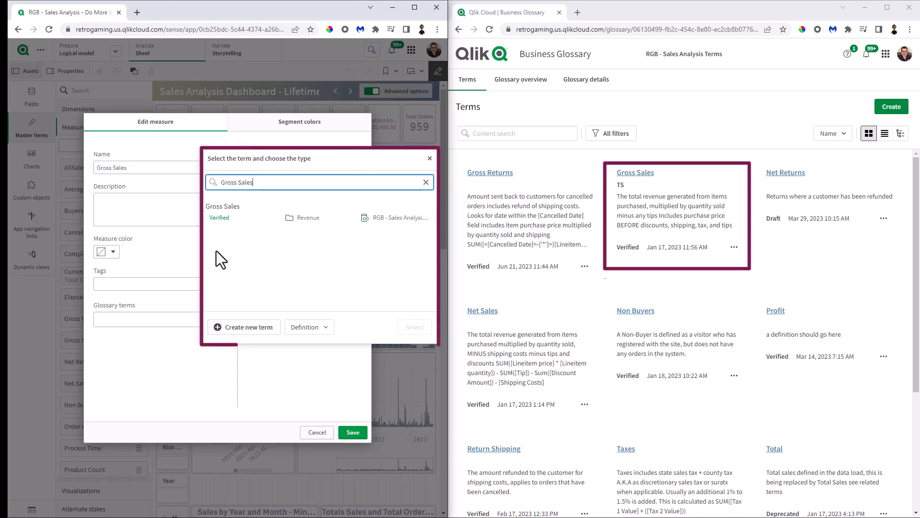
left_click(223, 212)
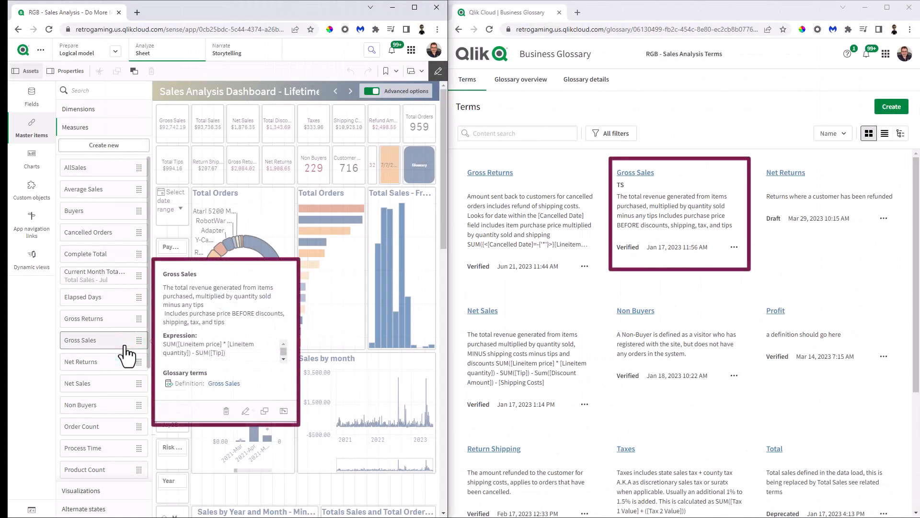
mouse_move(224, 383)
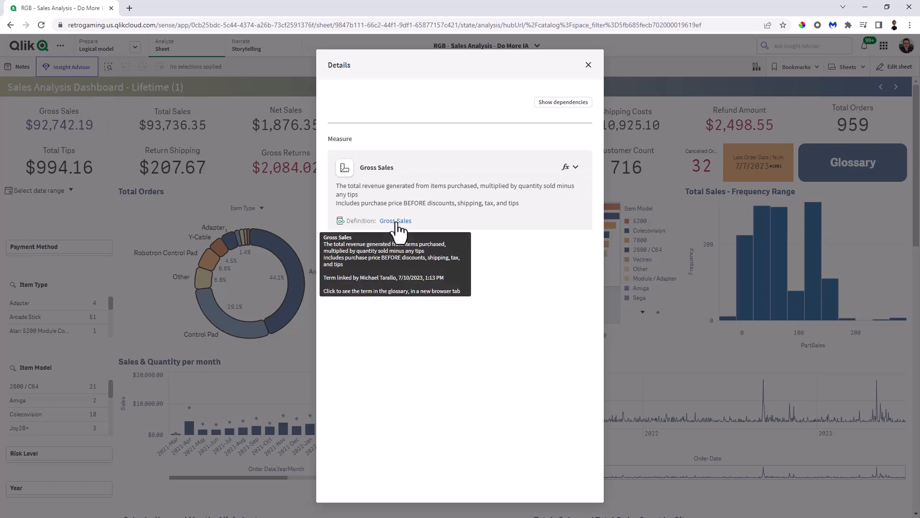
Step: Open the Gross Sales glossary definition from the KPI details in analysis mode
left_click(396, 220)
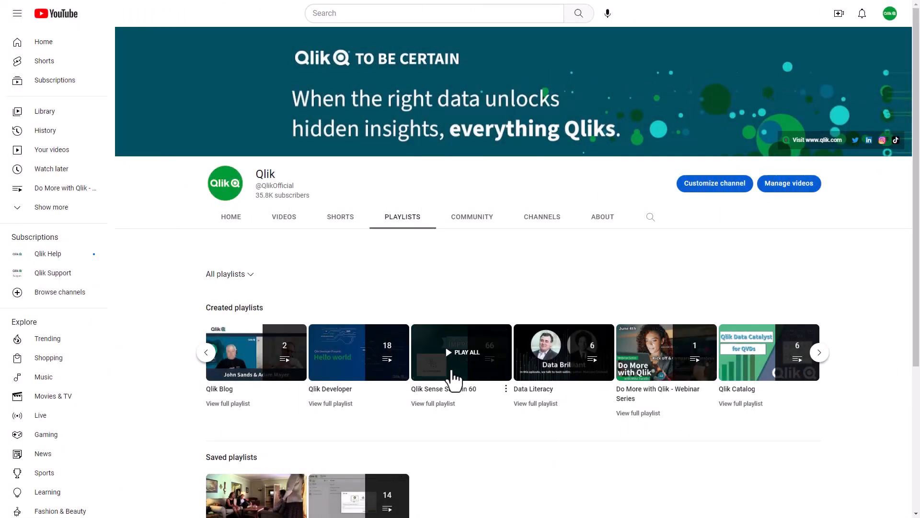
Step: Play all videos in the Qlik Sense SaaS in 60 playlist
left_click(461, 352)
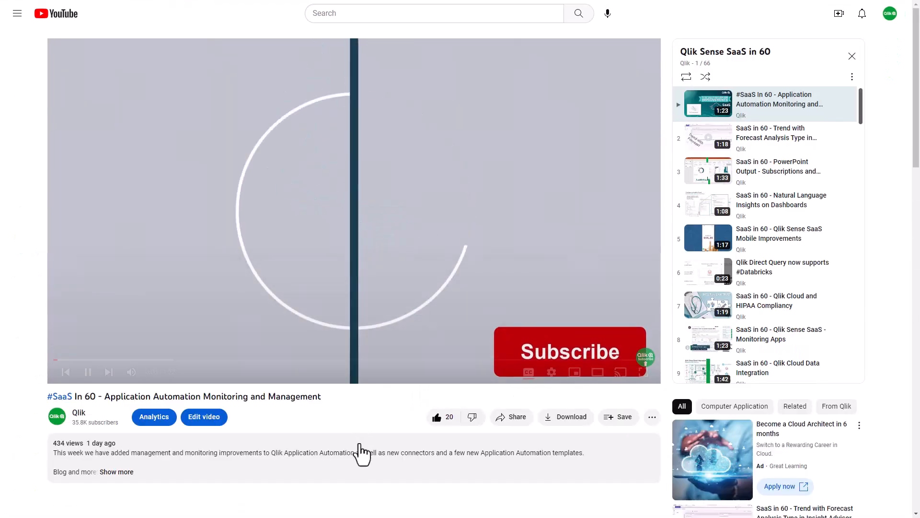